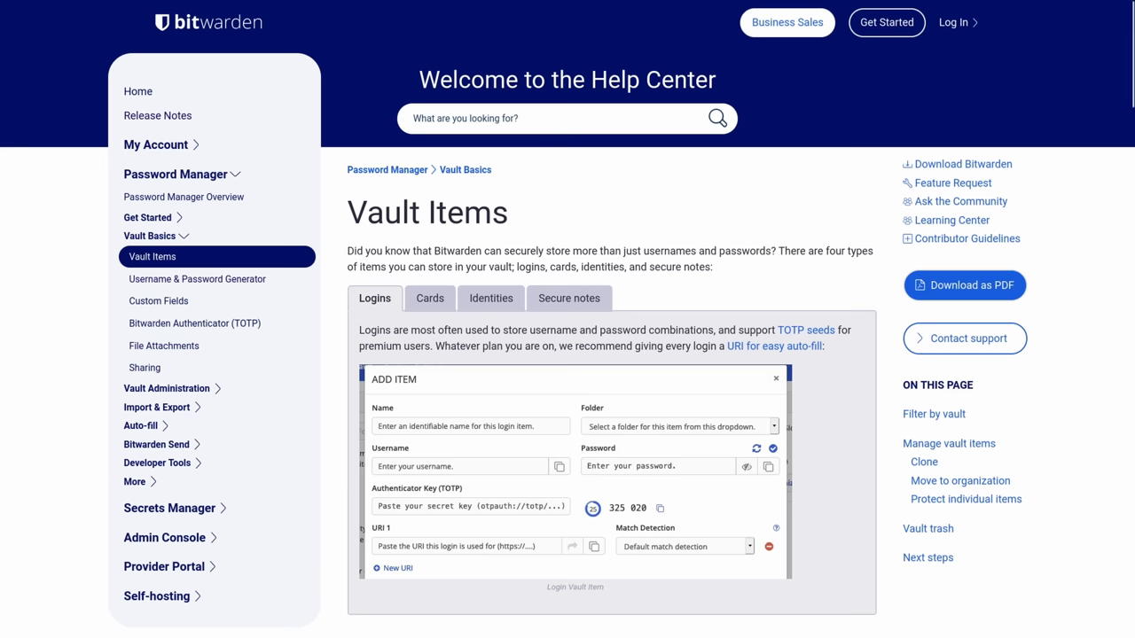
# View the Cards, Identities and Secure notes item-type tabs in turn.
pyautogui.click(429, 298)
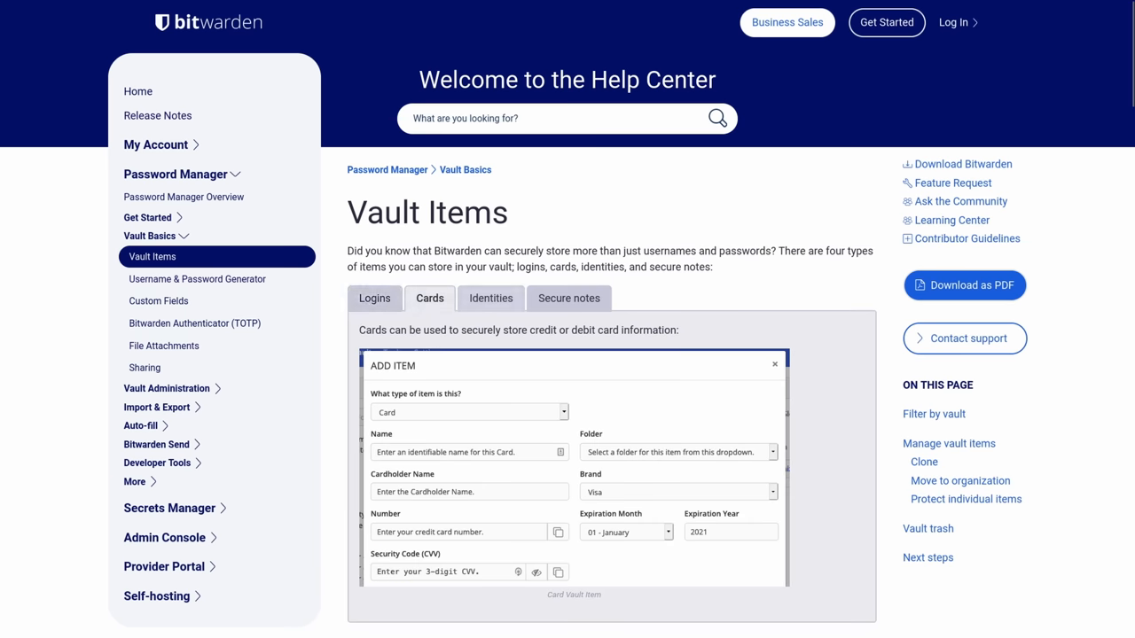
pyautogui.click(490, 298)
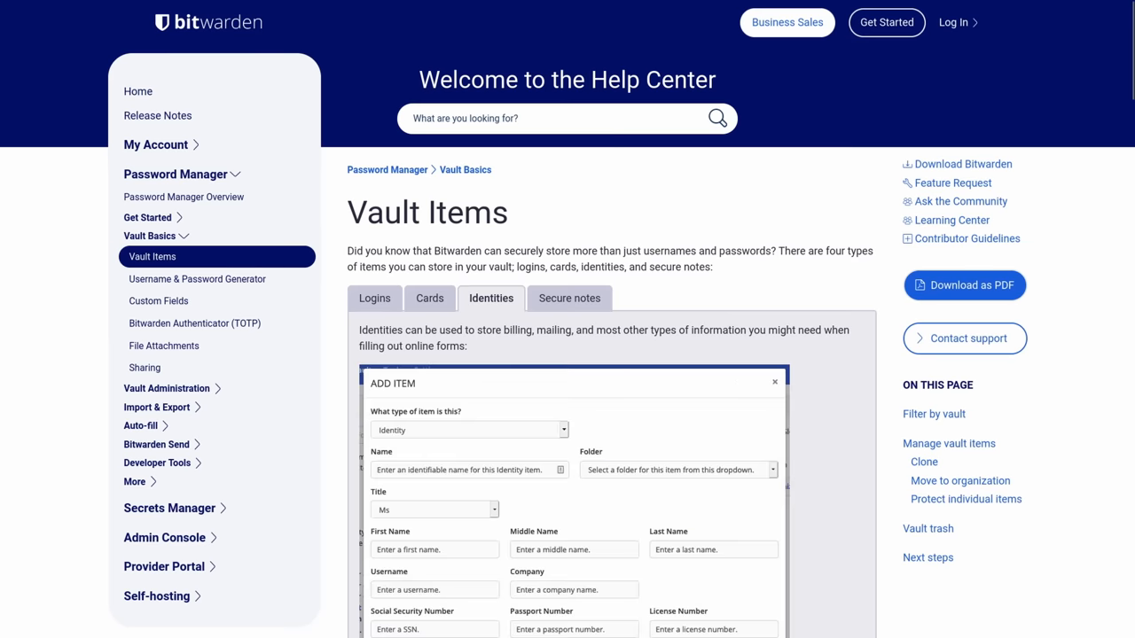
pyautogui.click(569, 298)
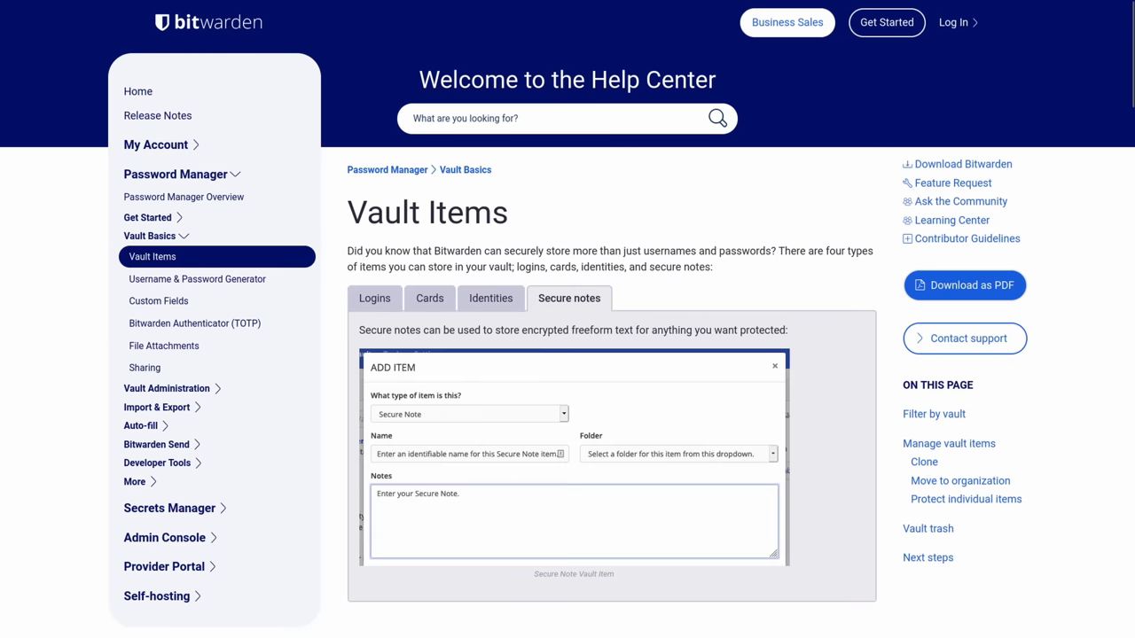
# Scroll down past Filter by vault to the Manage vault items section.
pyautogui.scroll(-3)
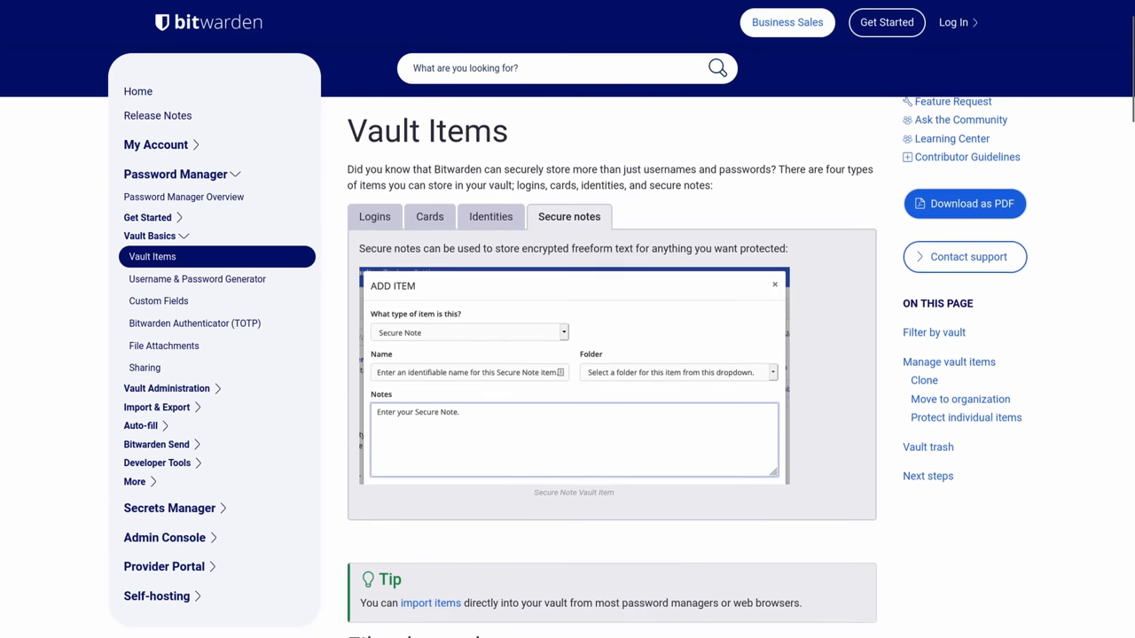
pyautogui.scroll(-3)
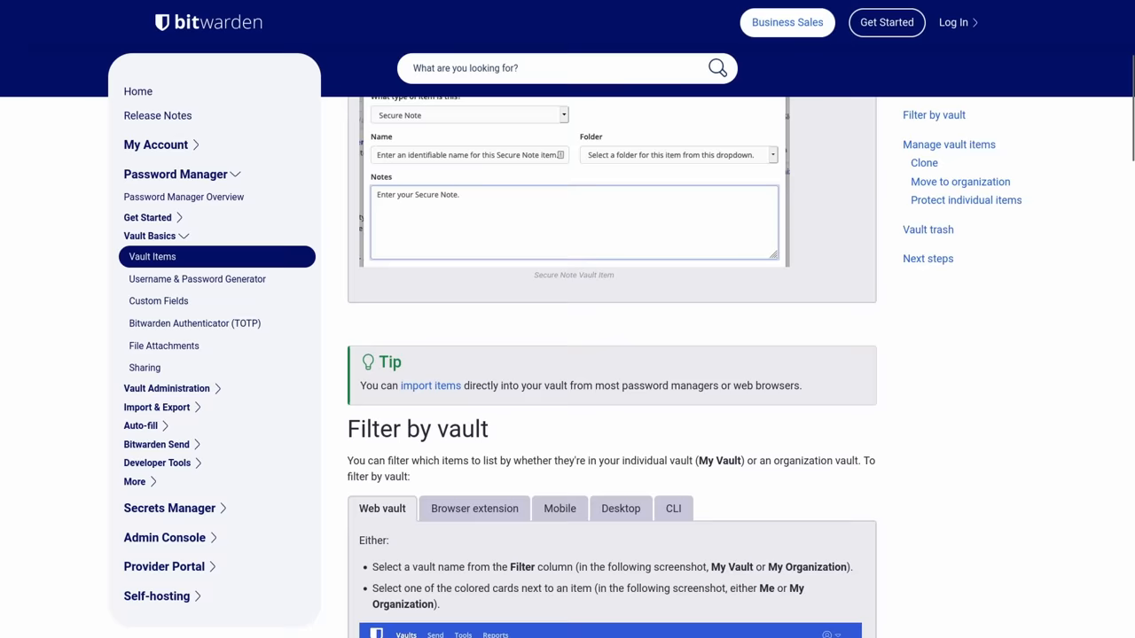
pyautogui.scroll(-3)
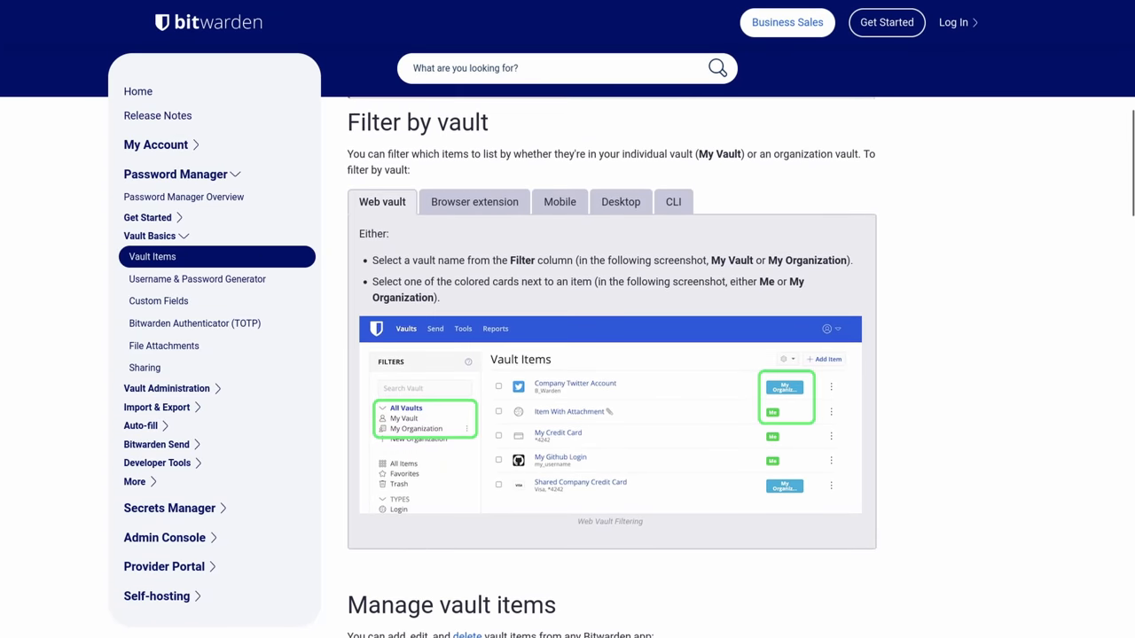
pyautogui.scroll(-3)
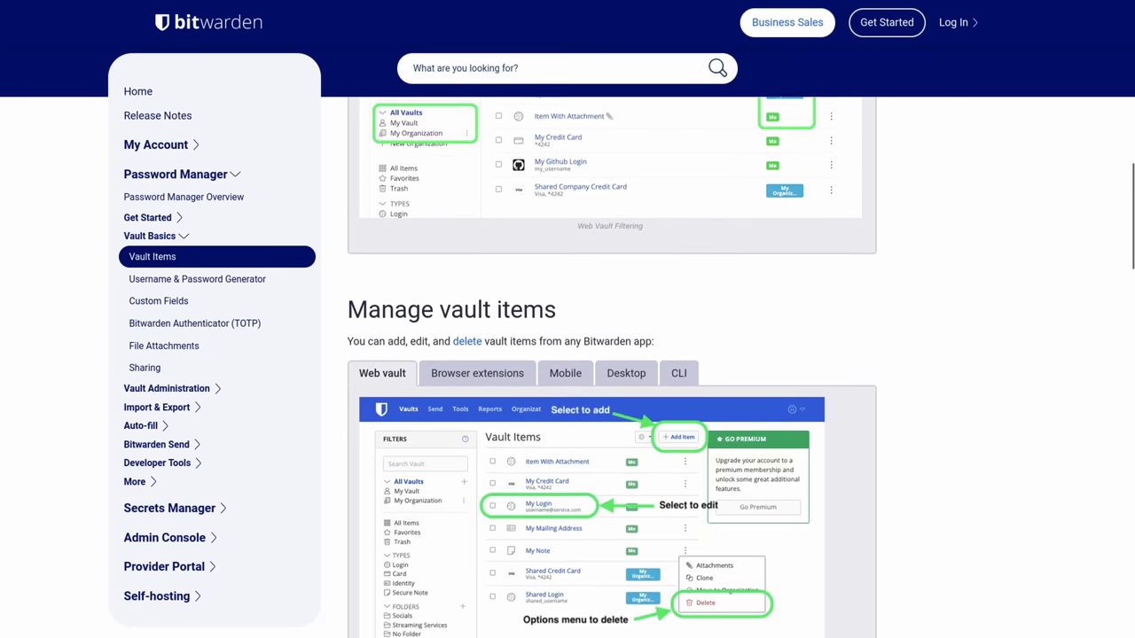